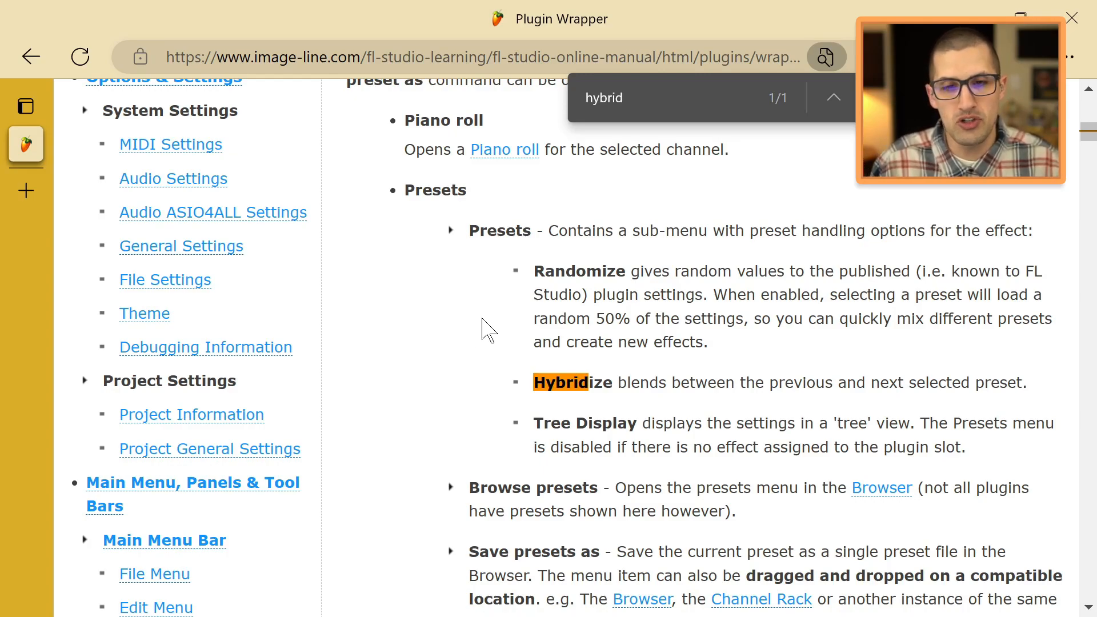
mouse_move(698, 391)
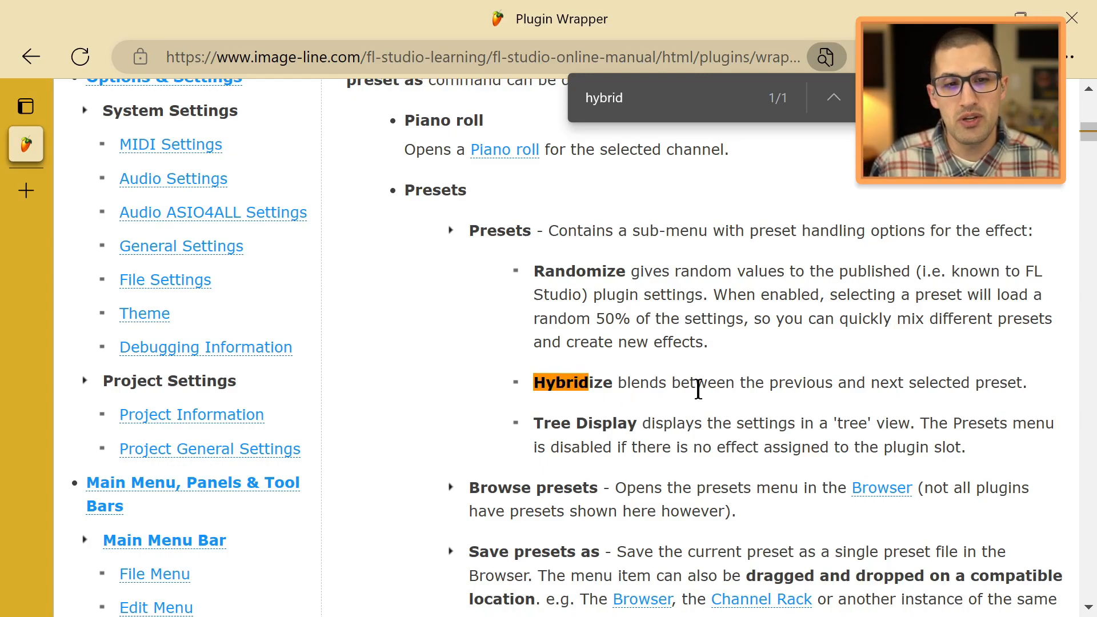
mouse_move(986, 382)
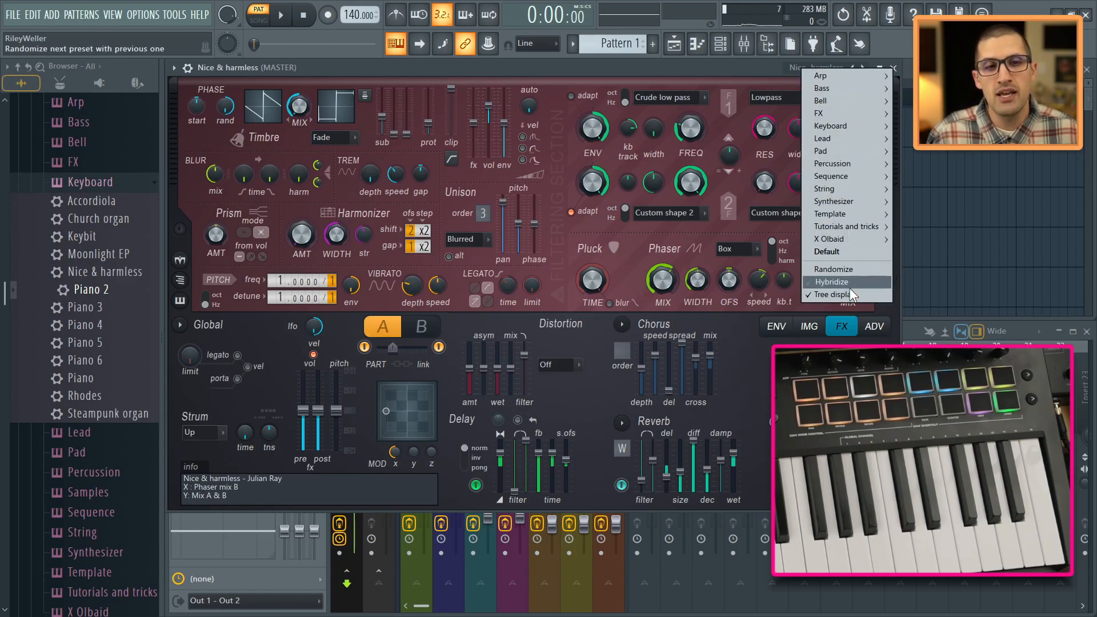
- Toggle Hybridize in Harmor's Presets menu, audition on the keyboard, and reopen the preset list
click(831, 282)
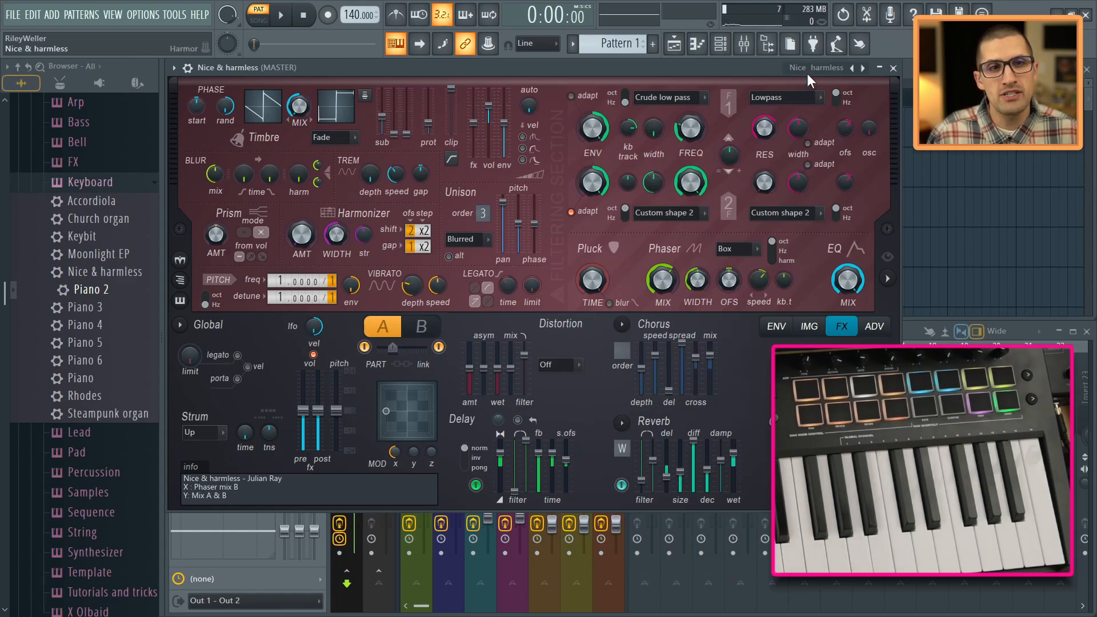
click(863, 67)
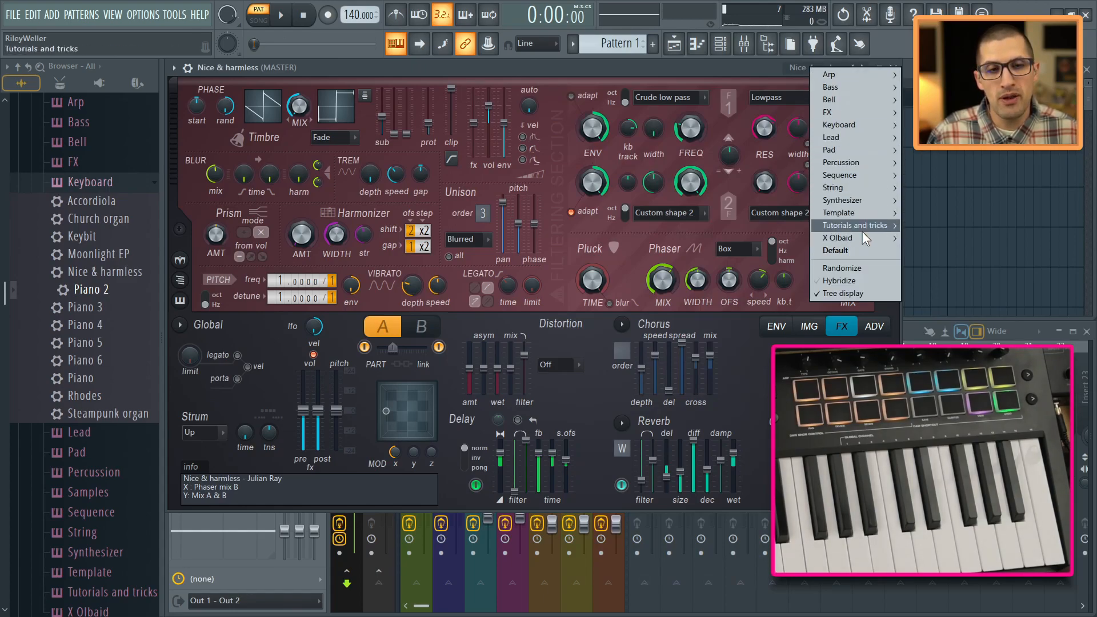
mouse_move(841, 281)
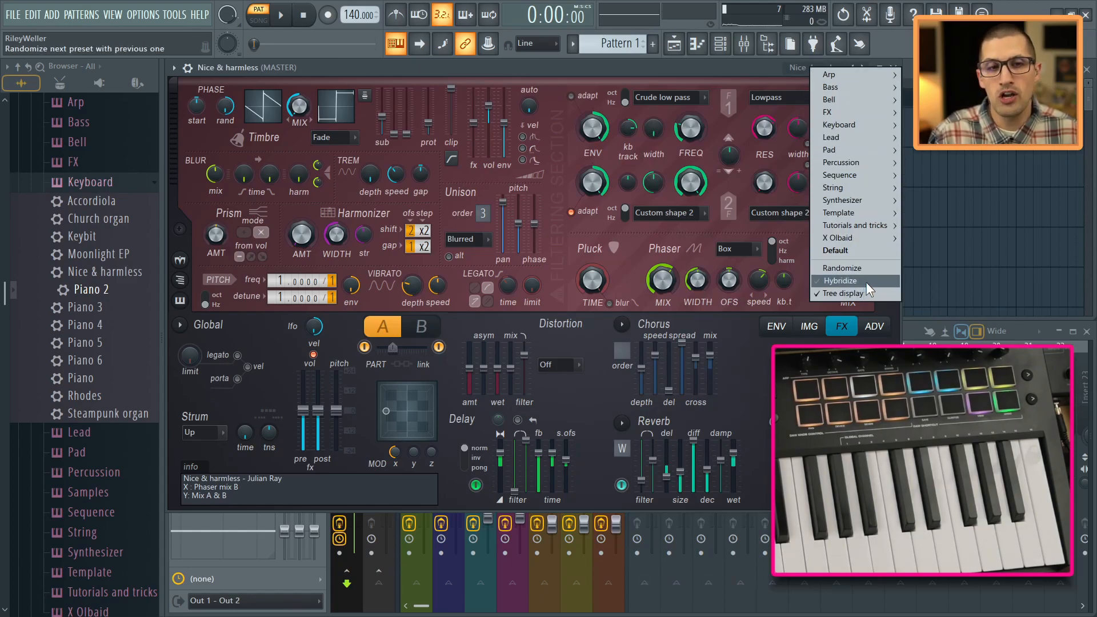
click(839, 282)
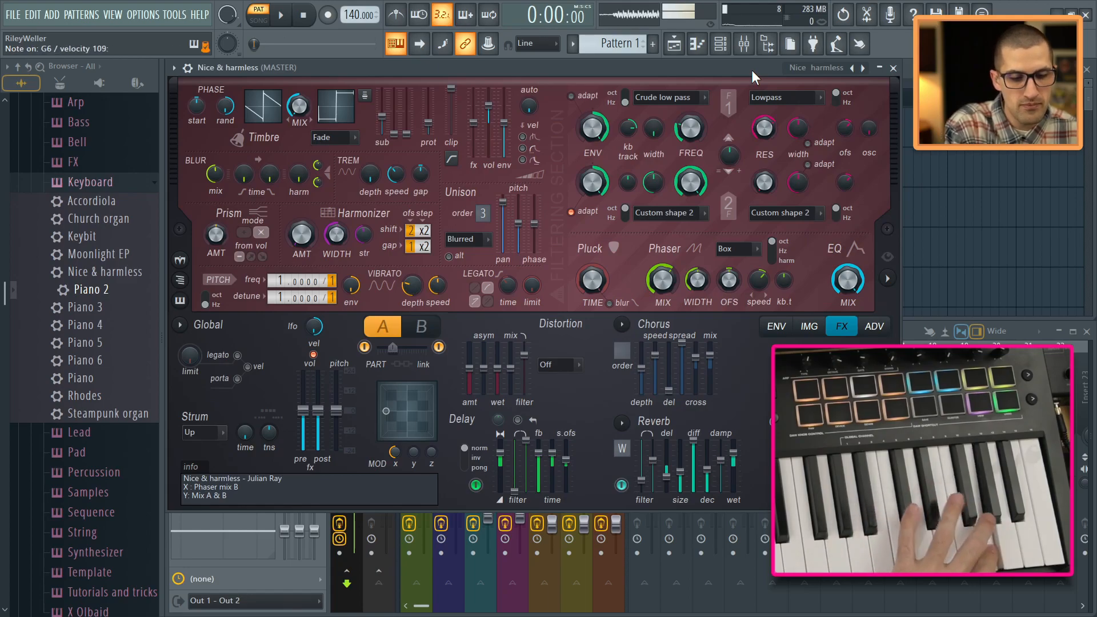
click(808, 326)
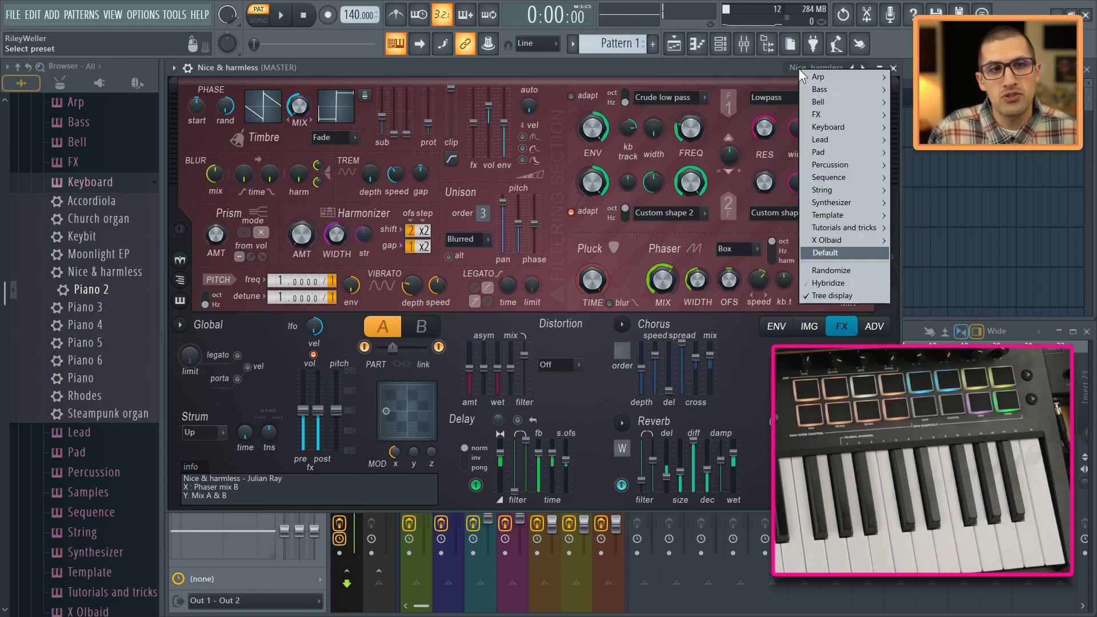
mouse_move(830, 282)
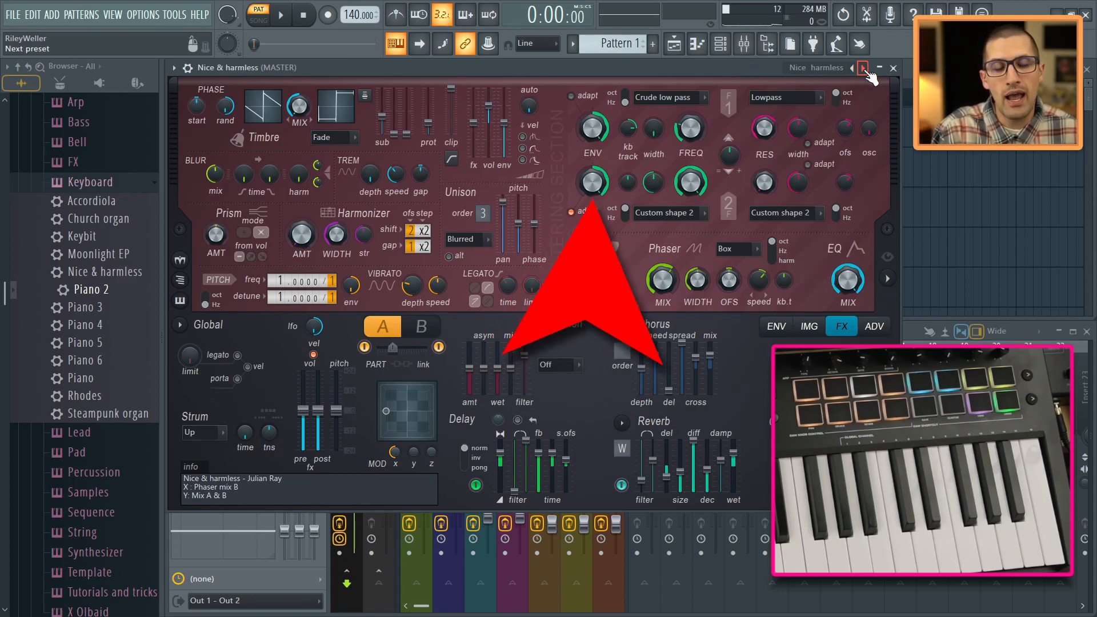
- Step through hybrid presets Piano, Piano 2, Piano 3 and Aural Psynapse, auditioning each on the keyboard
click(862, 67)
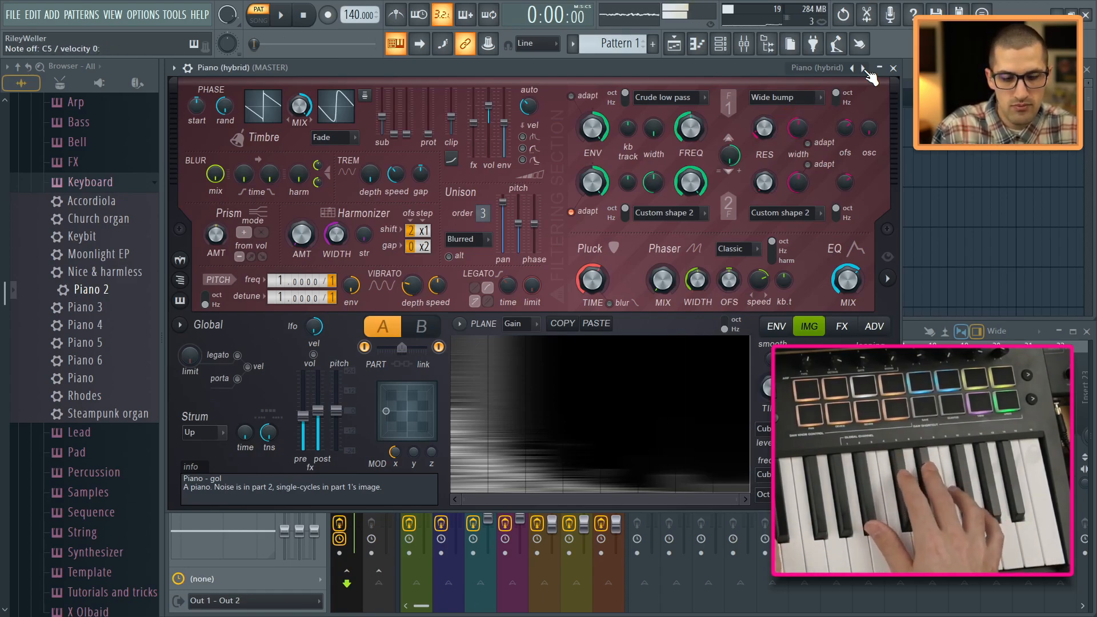
click(853, 68)
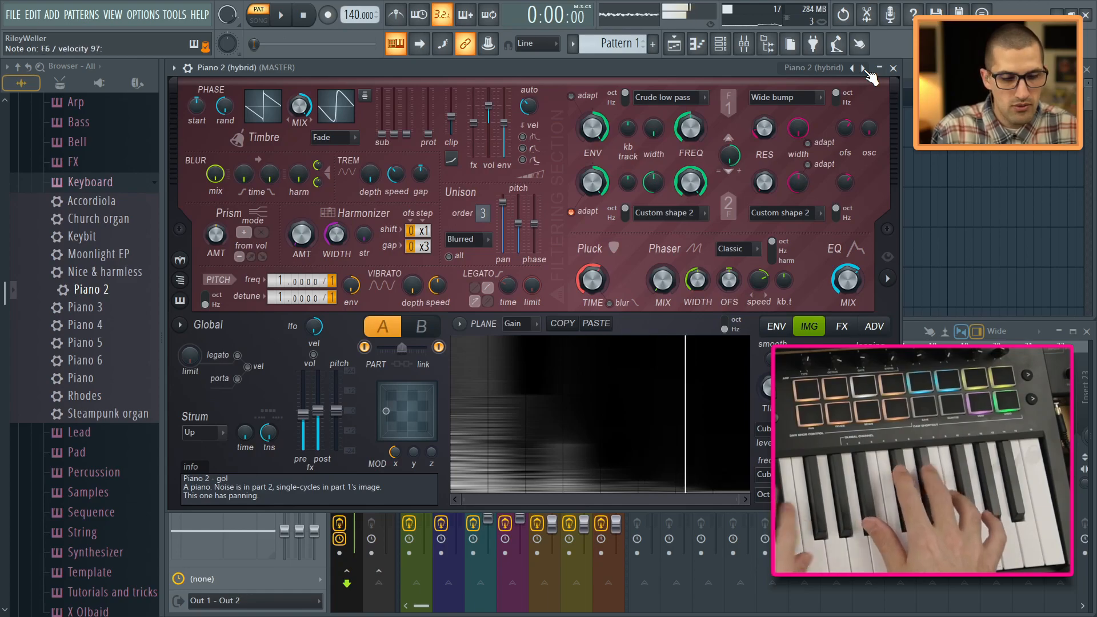
click(862, 67)
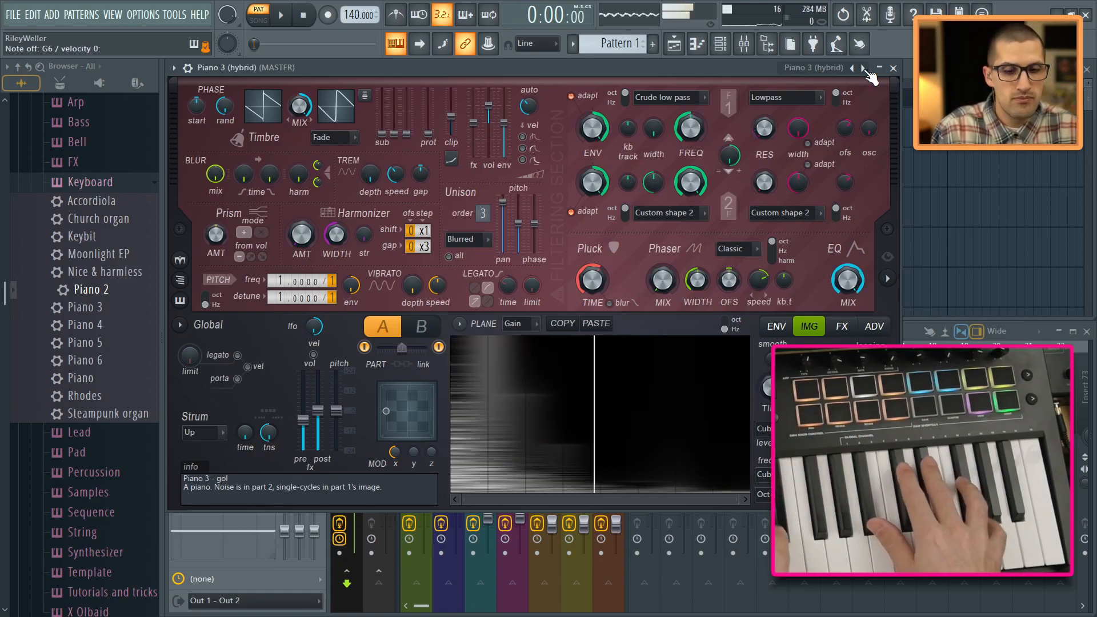
click(862, 67)
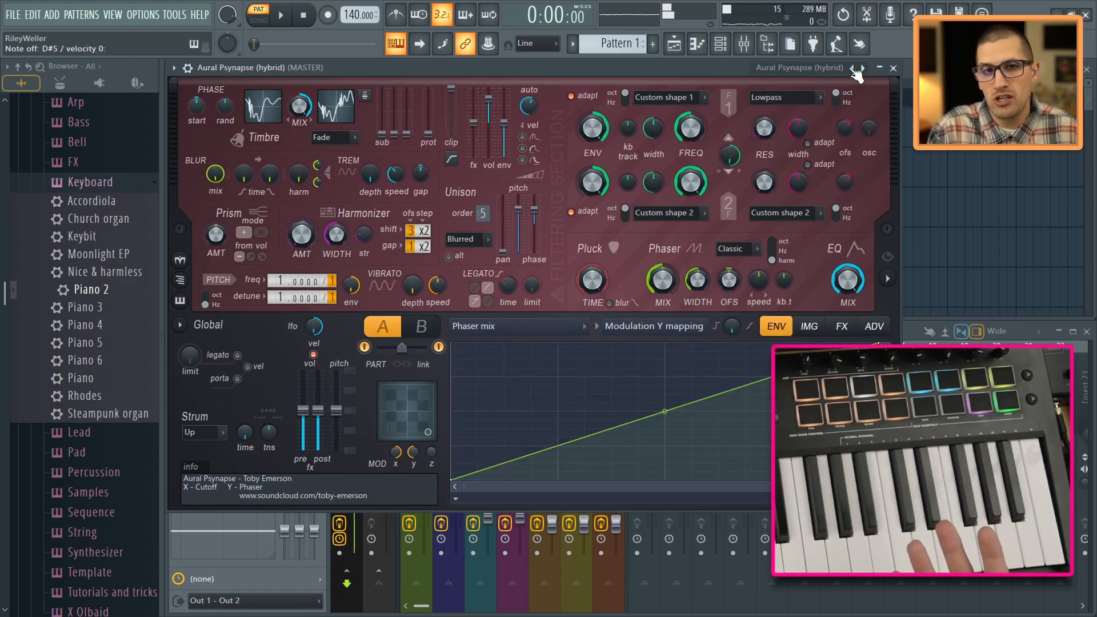